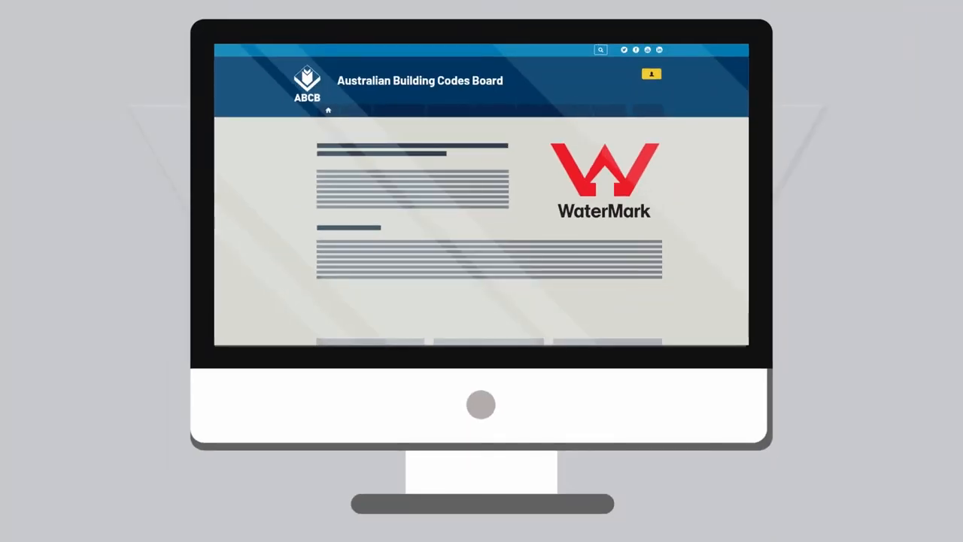
mouse_move(489, 226)
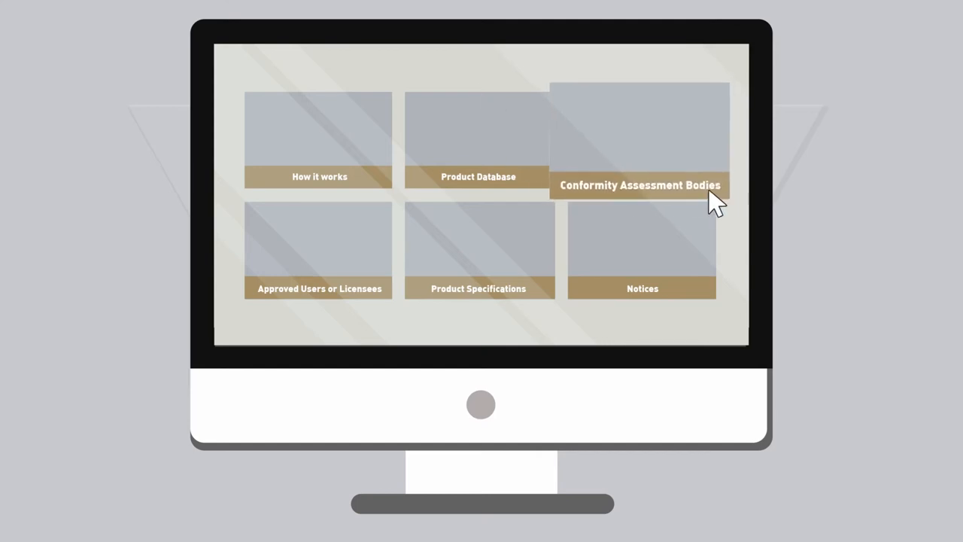
left_click(638, 185)
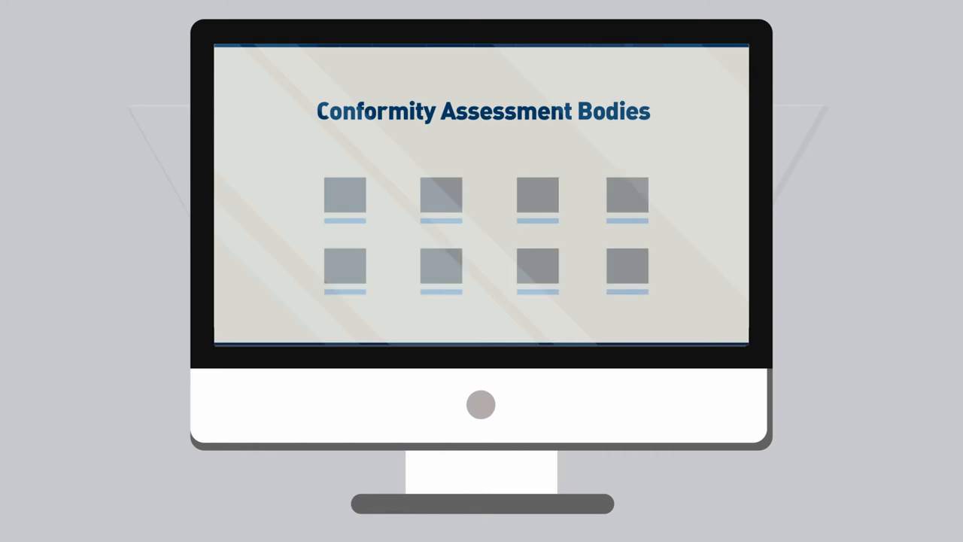
mouse_move(312, 86)
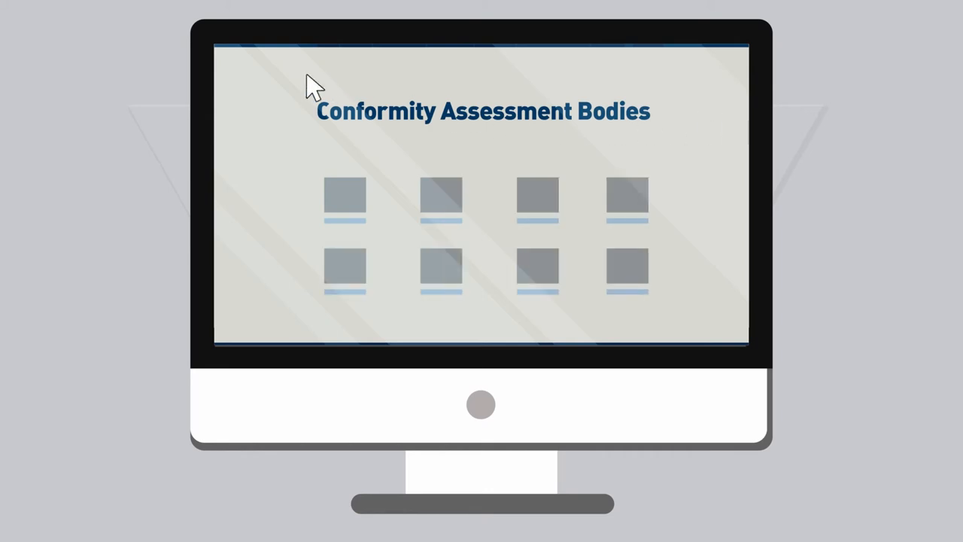